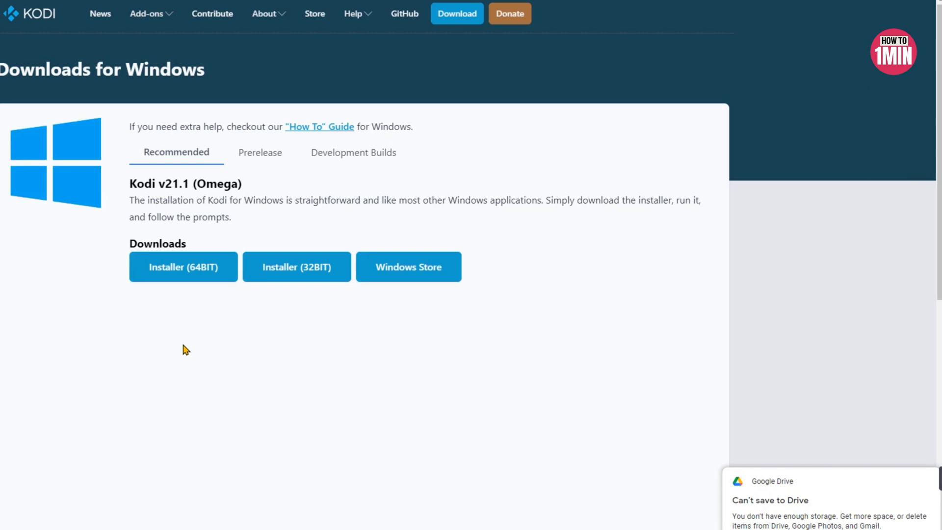
pyautogui.moveTo(729, 90)
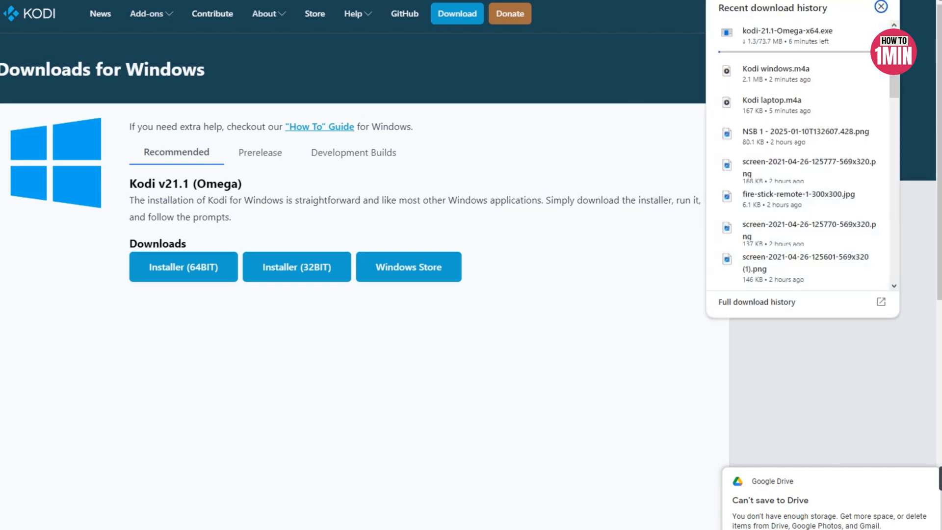
pyautogui.moveTo(843, 48)
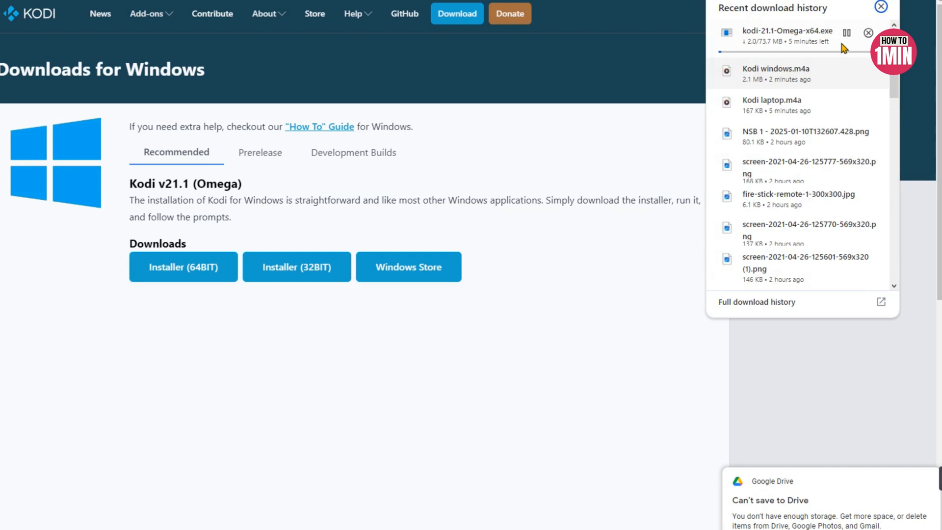
pyautogui.moveTo(725, 432)
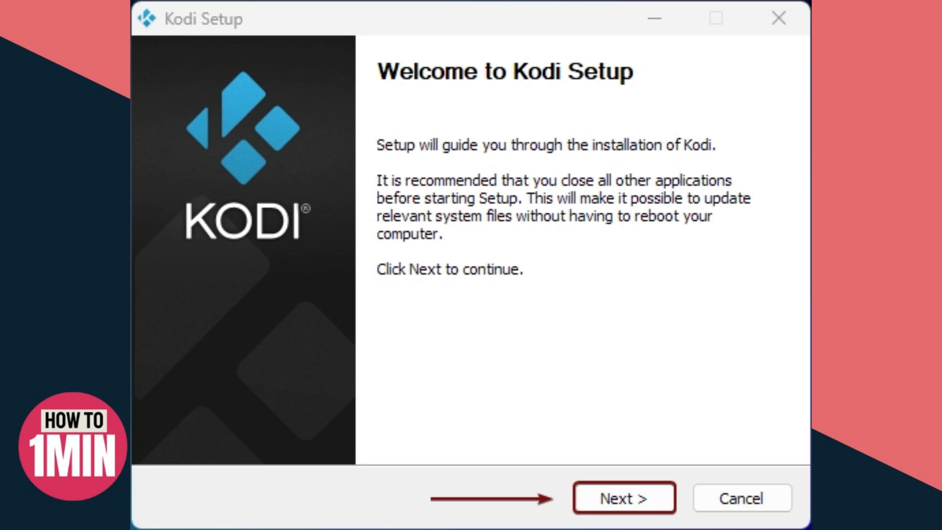
# Continue past the welcome page and accept the Kodi license agreement
pyautogui.click(624, 497)
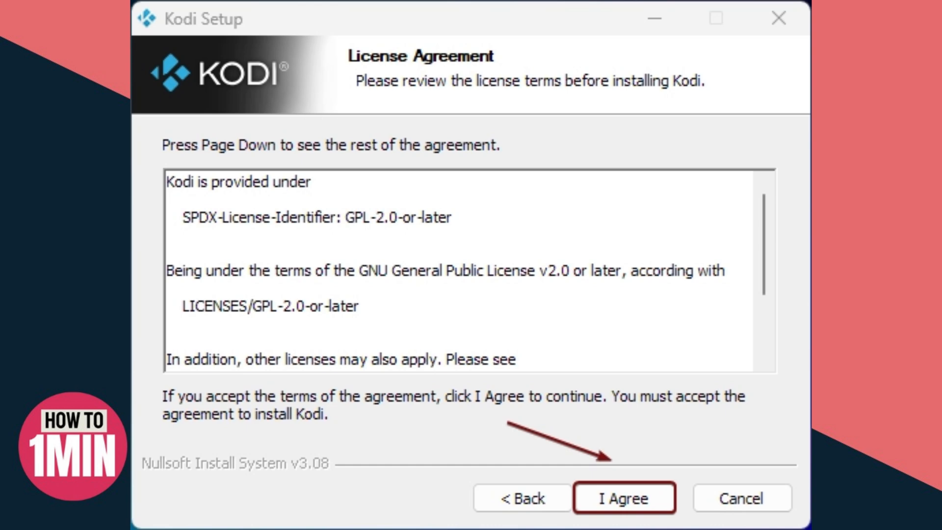
pyautogui.click(624, 497)
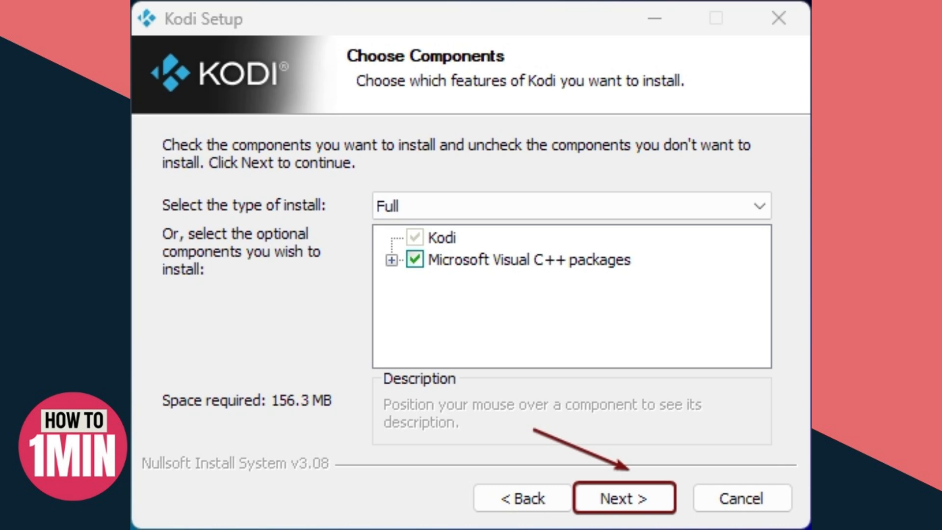
# Keep full components, the C:\Program Files\Kodi folder and default Start Menu folder, and start installing
pyautogui.click(624, 498)
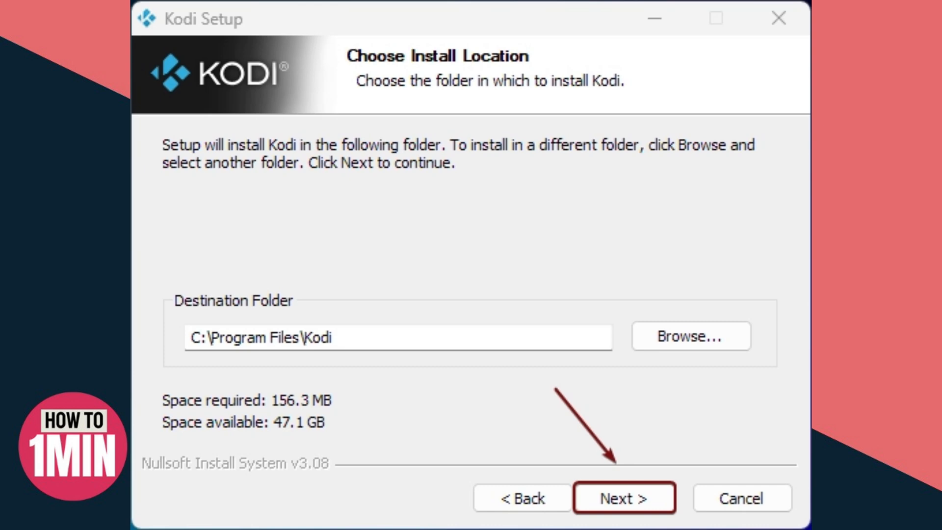
pyautogui.click(624, 497)
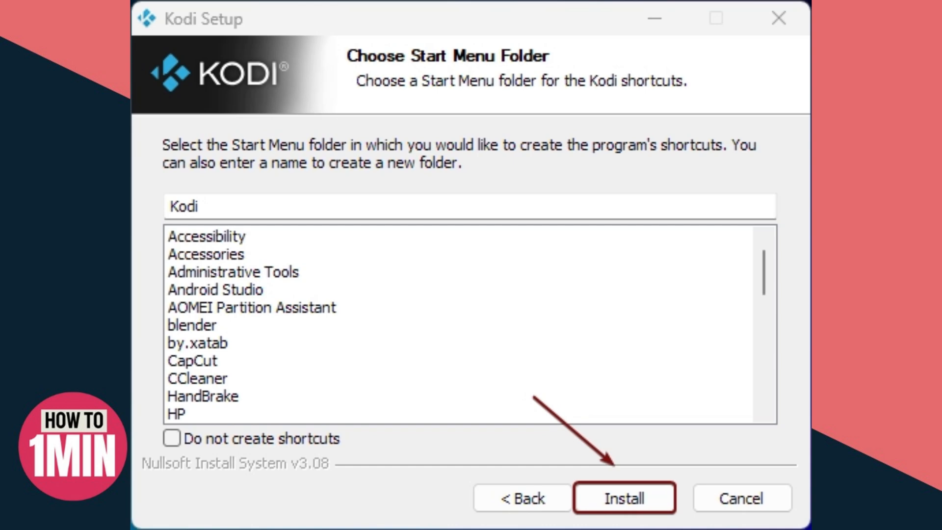
pyautogui.click(624, 498)
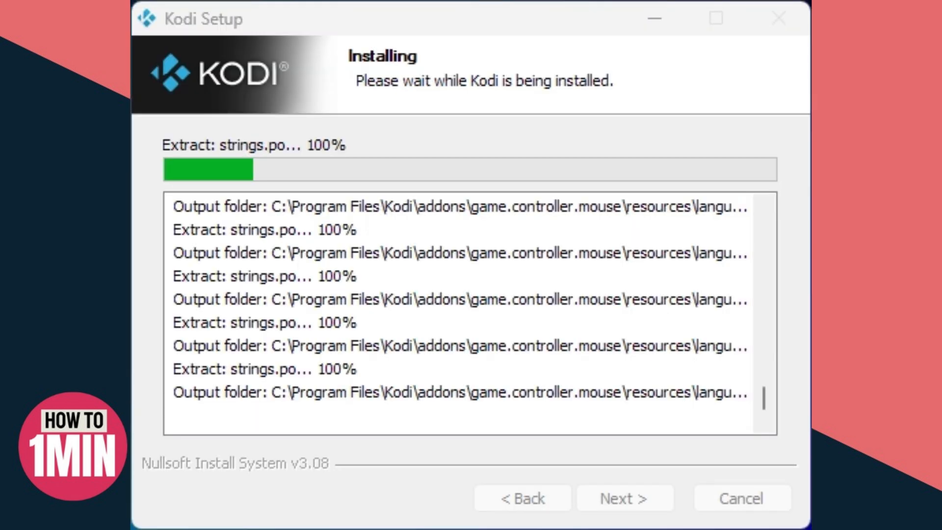